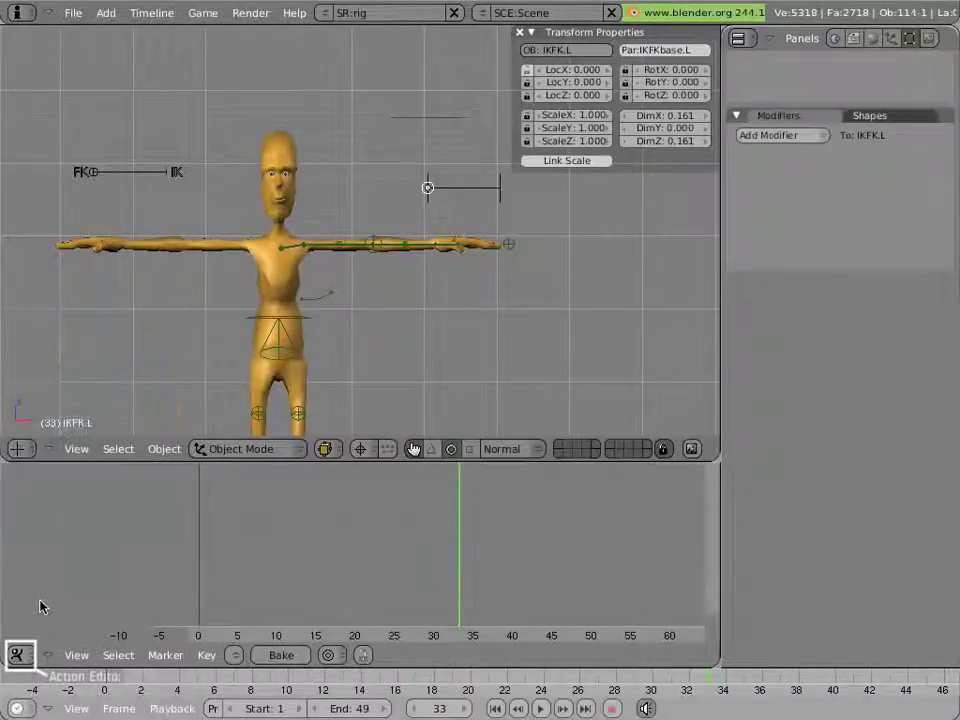
mouse_move(260, 485)
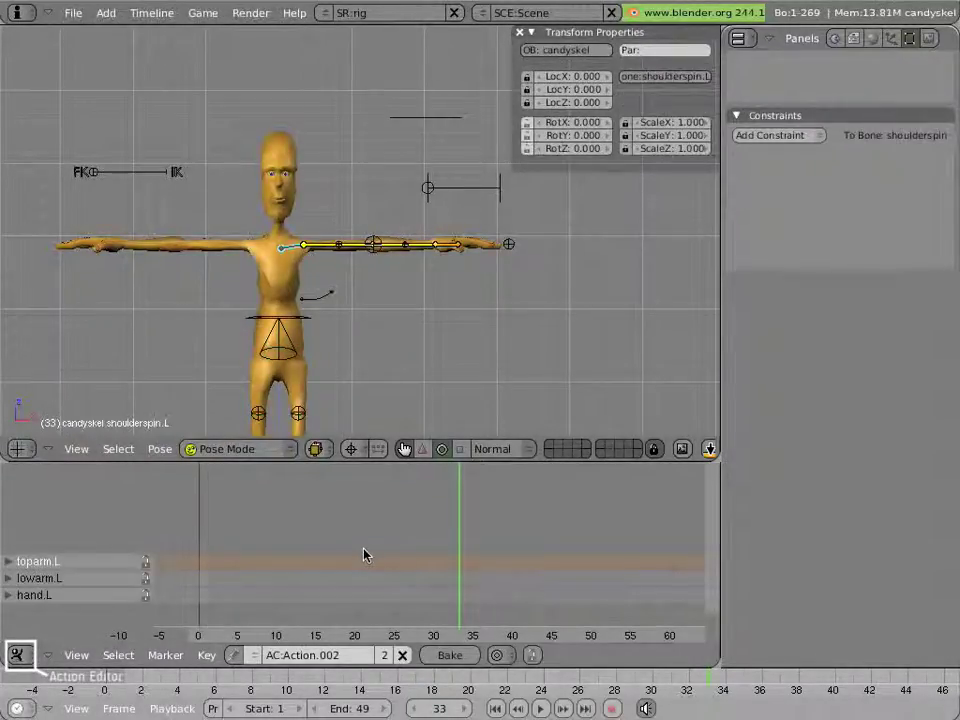
mouse_move(202, 577)
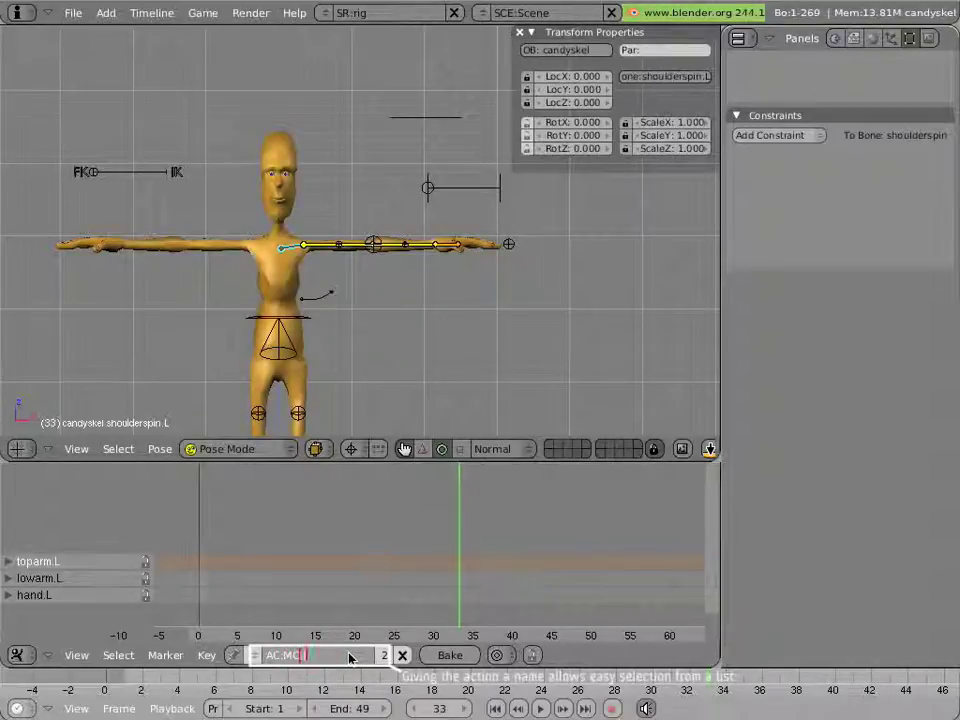
Step: Rename the rig's driver action Action.002 to MCdrivers
type("drivers")
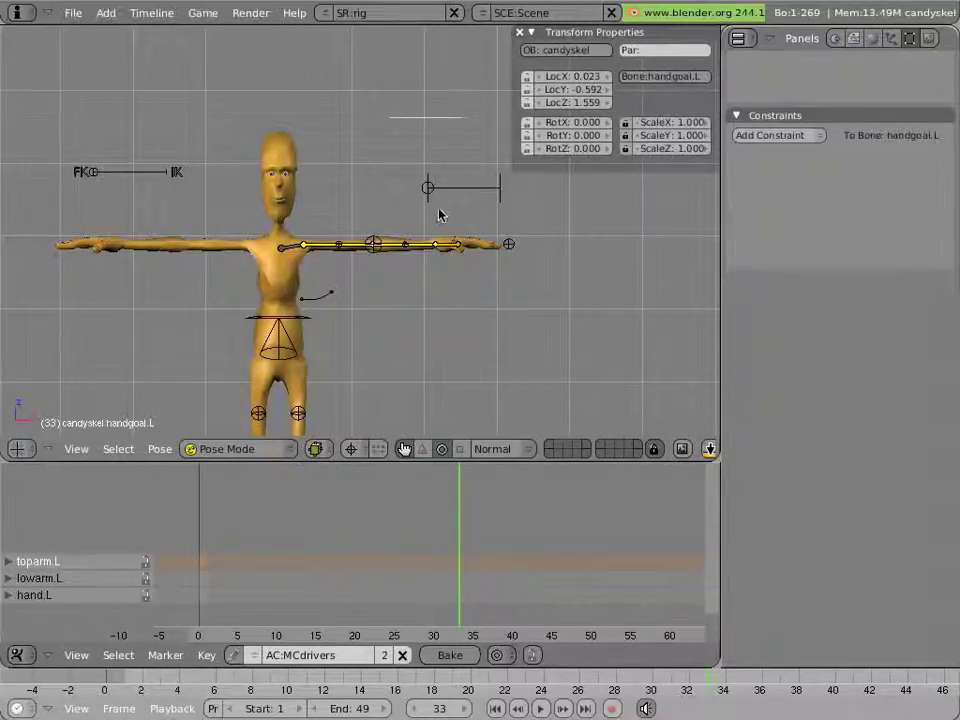
mouse_move(458, 209)
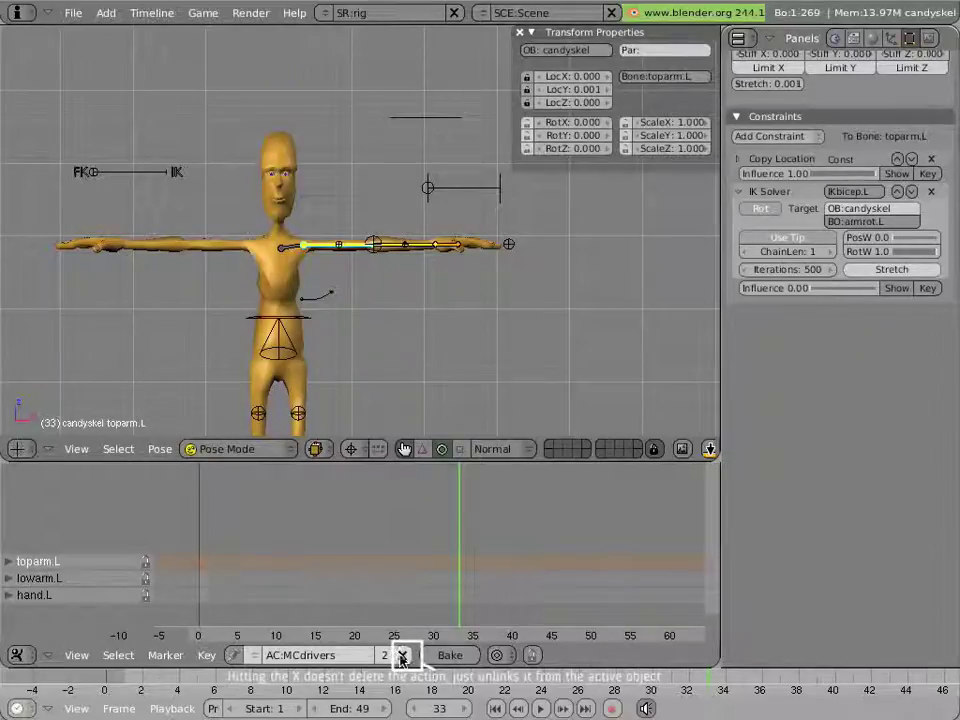
Step: Unlink the MCdrivers action from the armature
left_click(402, 655)
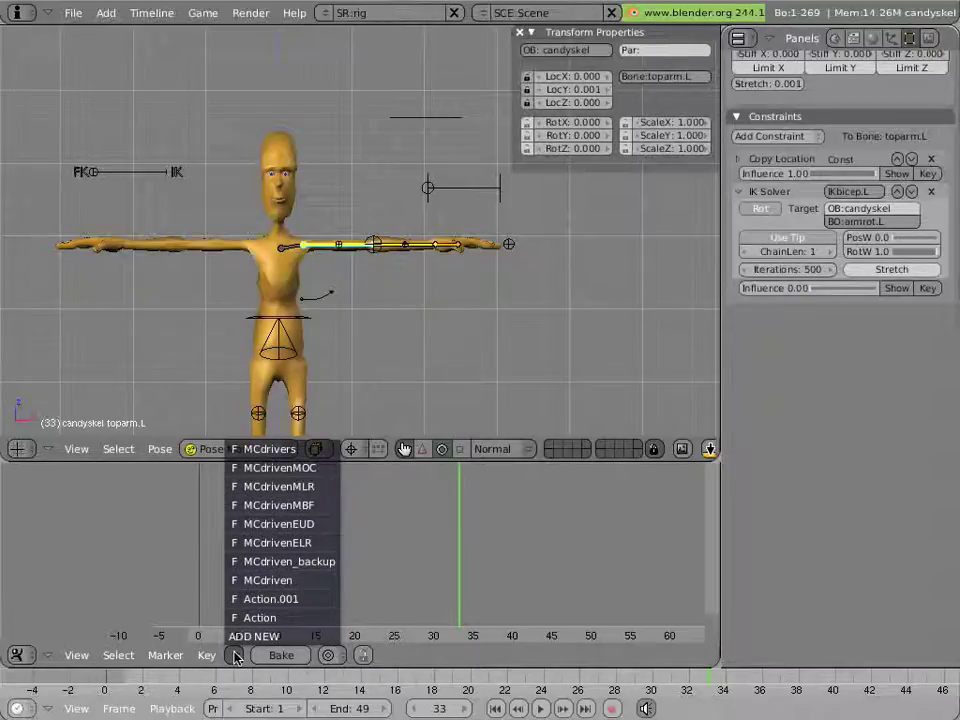
mouse_move(258, 468)
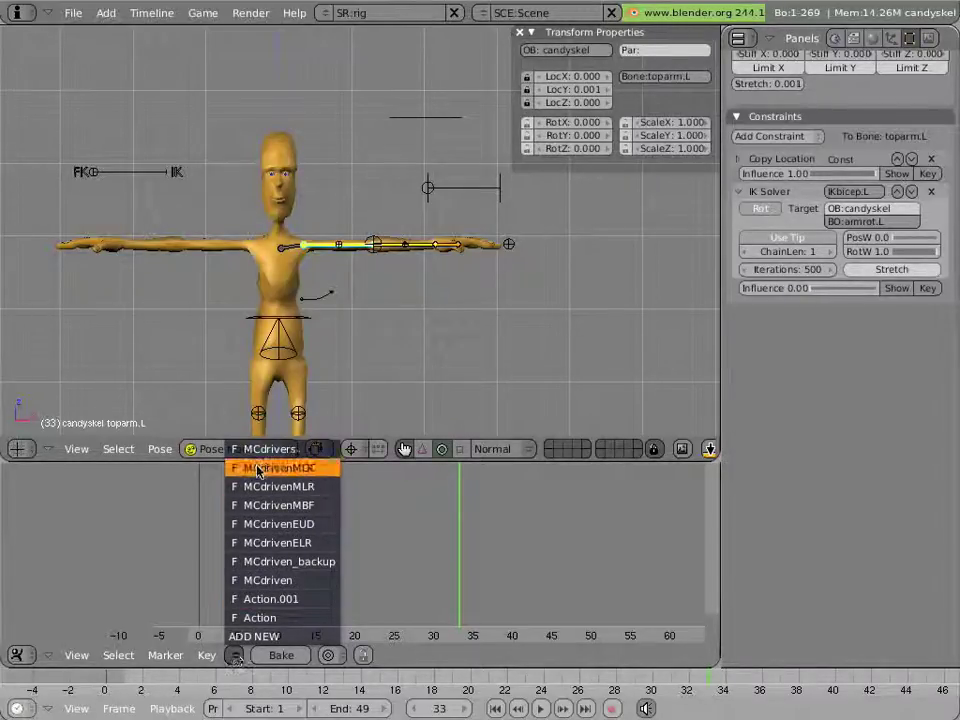
Step: Close the action list and move the IKFK.L switch control
left_click(280, 467)
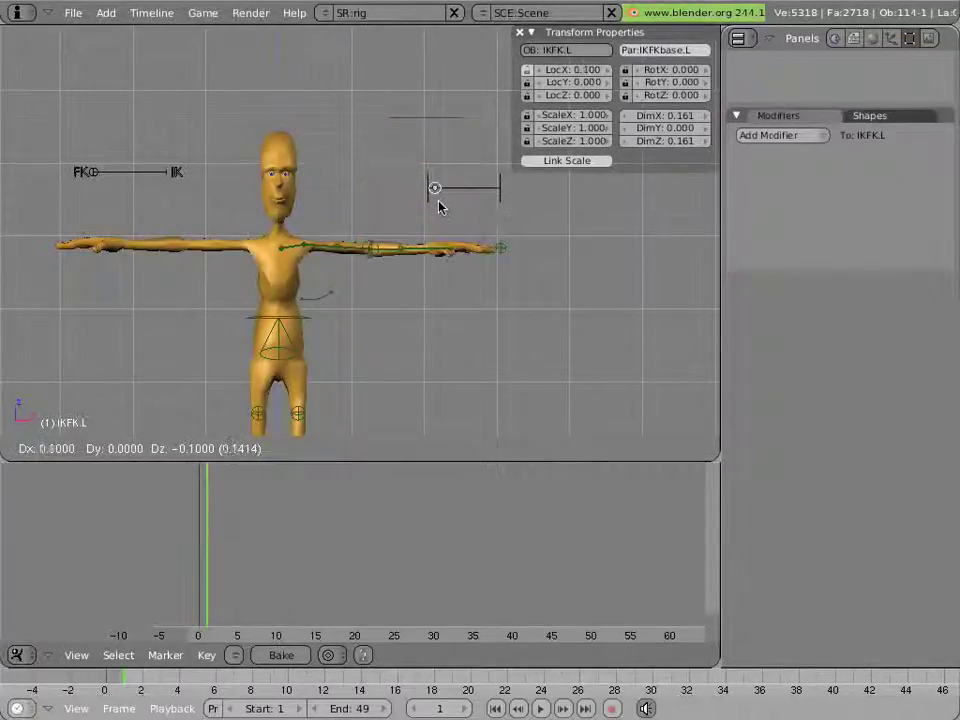
left_click_drag(435, 188, 457, 188)
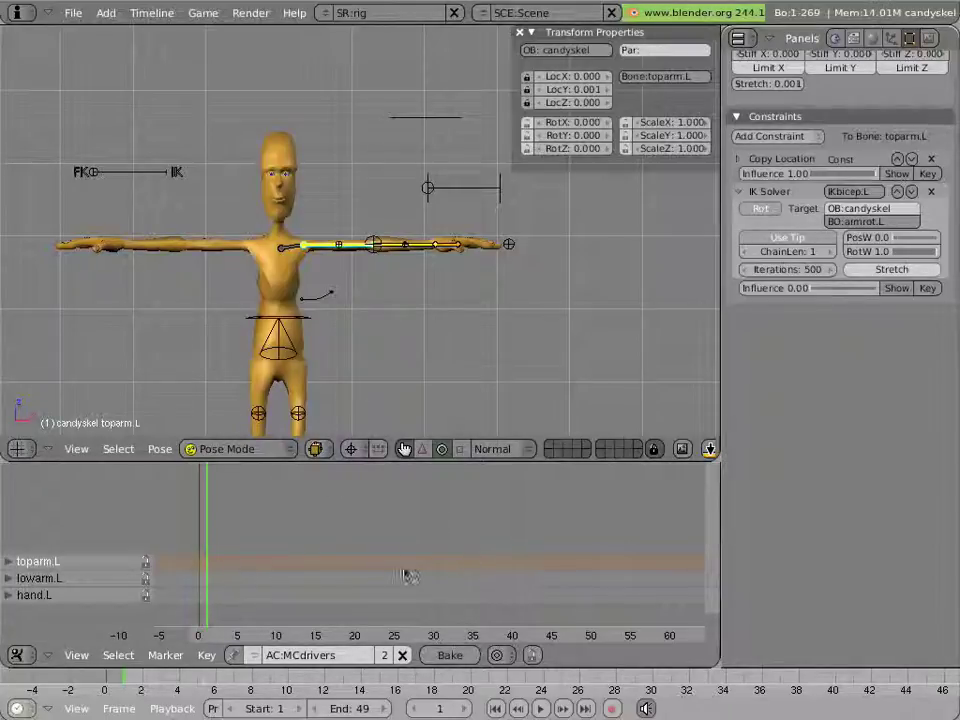
mouse_move(445, 625)
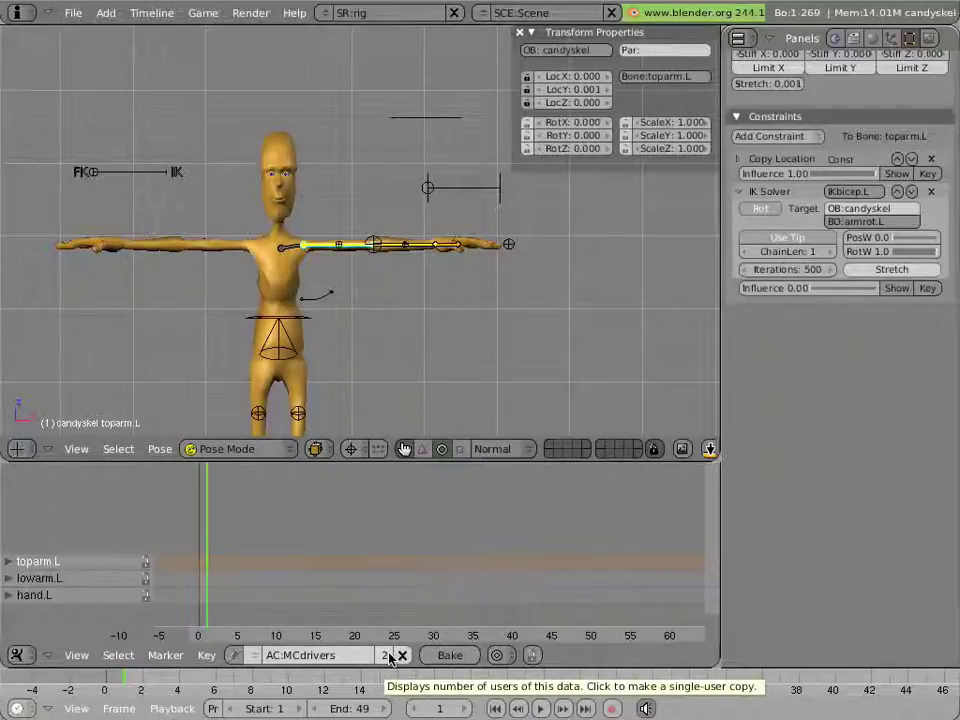
Step: Make a single-user copy of the action, MCdrivers.001
left_click(388, 655)
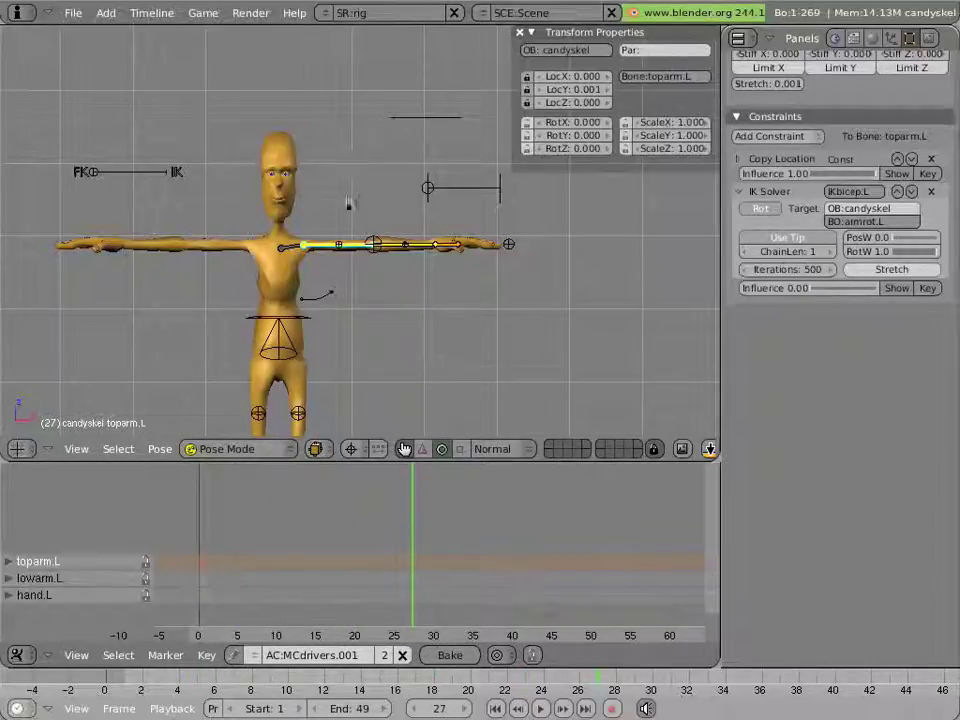
left_click(73, 12)
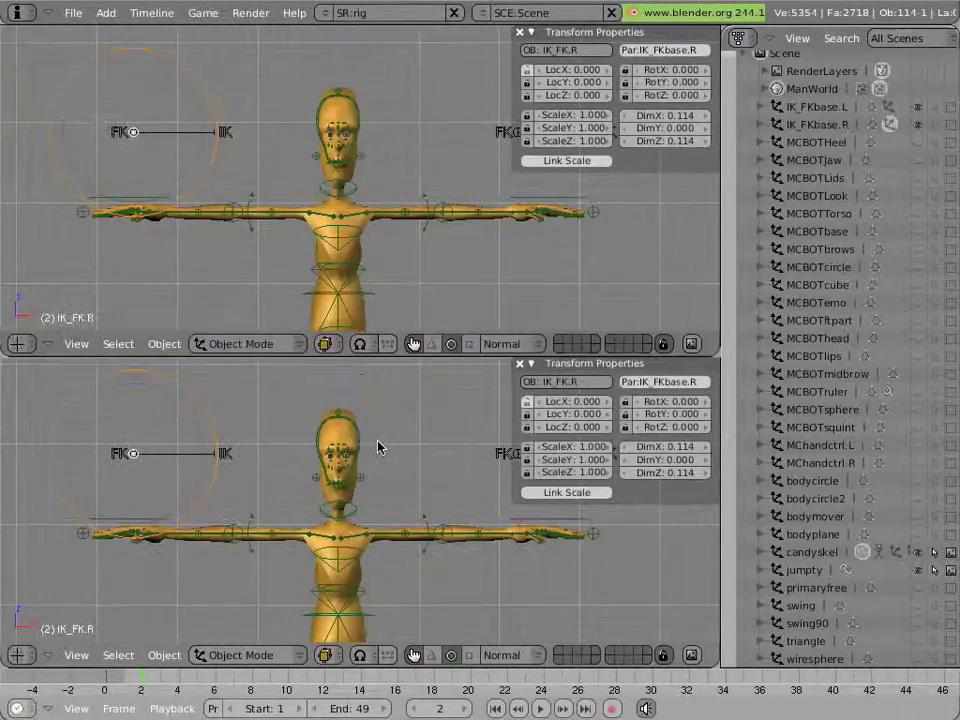
Step: Select candyskel in Pose Mode and assign the MCdriven action
left_click(18, 655)
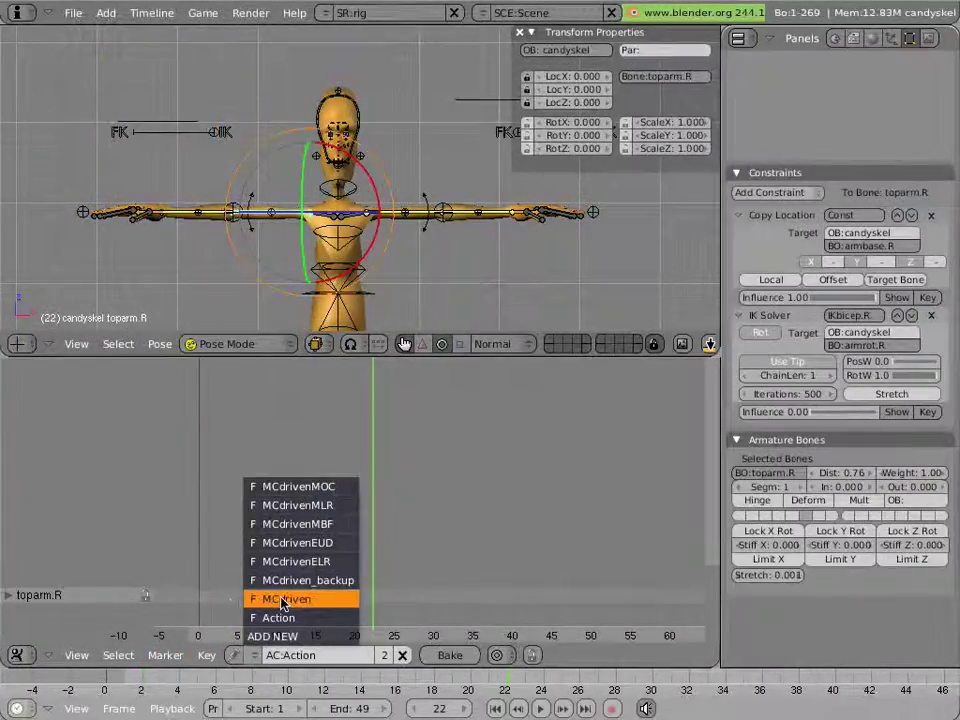
left_click(289, 598)
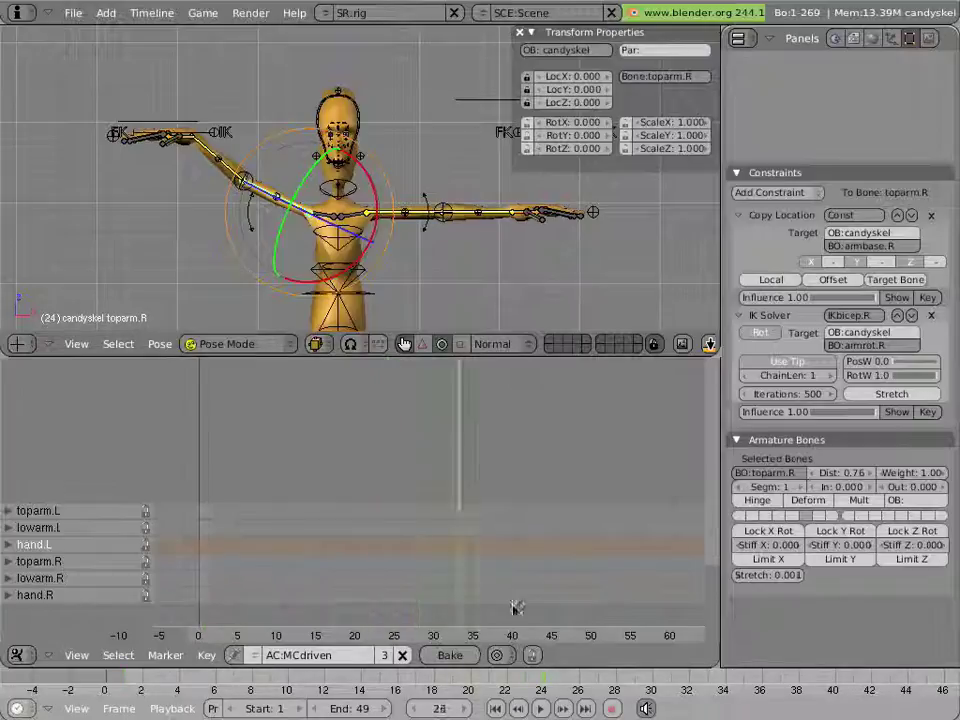
left_click(417, 635)
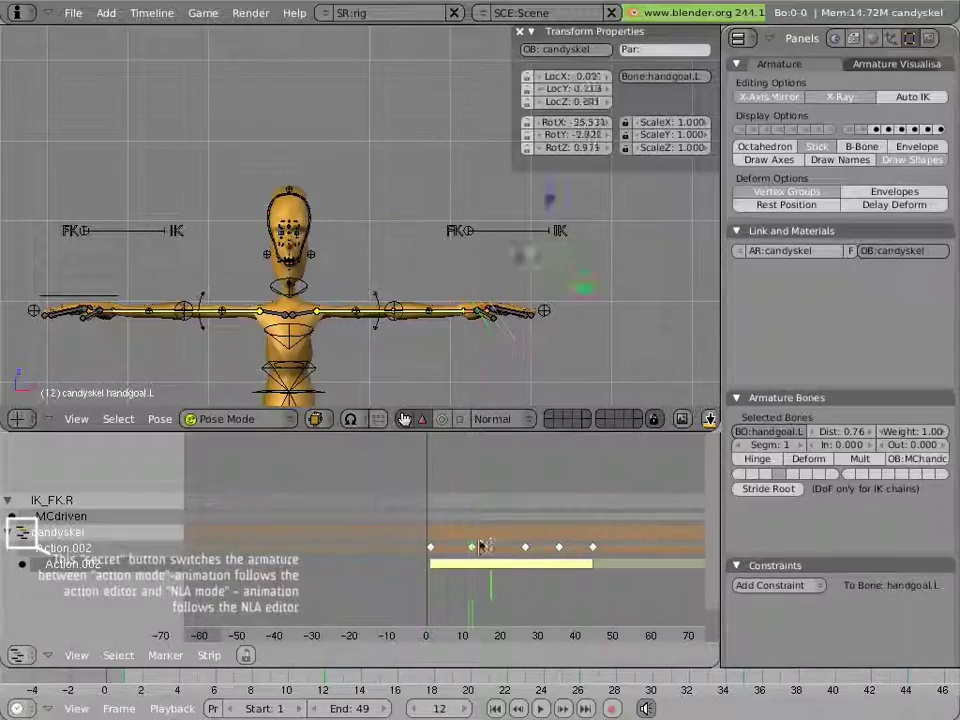
Step: Switch the armature to follow its NLA strips with MCdriven as a strip
left_click(20, 655)
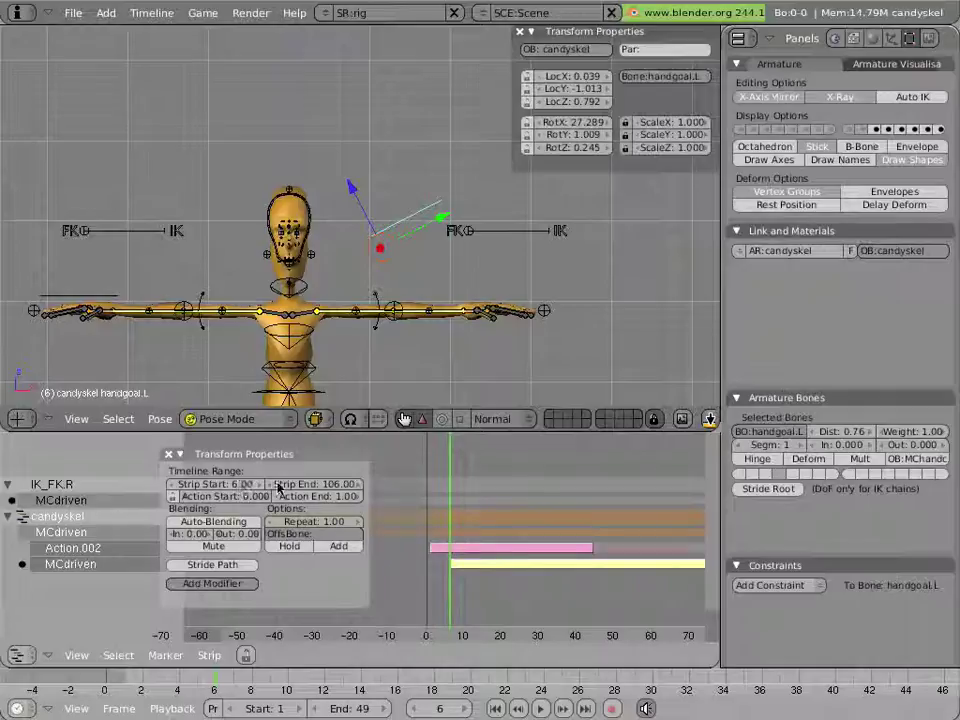
Step: Edit the MCdriven strip's Strip Start frame in Transform Properties
left_click(213, 484)
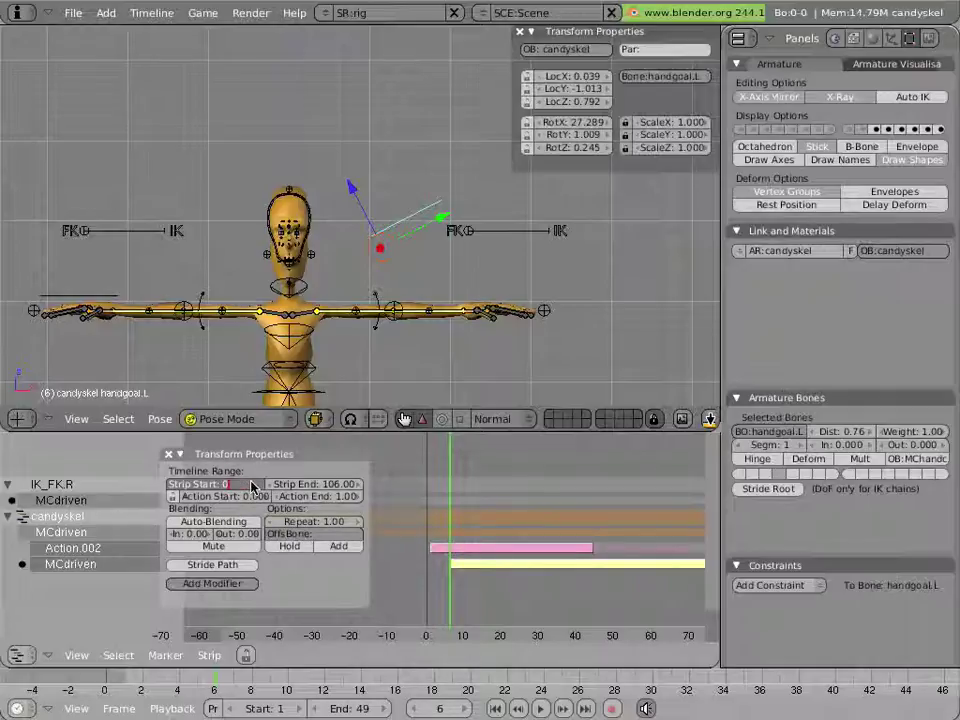